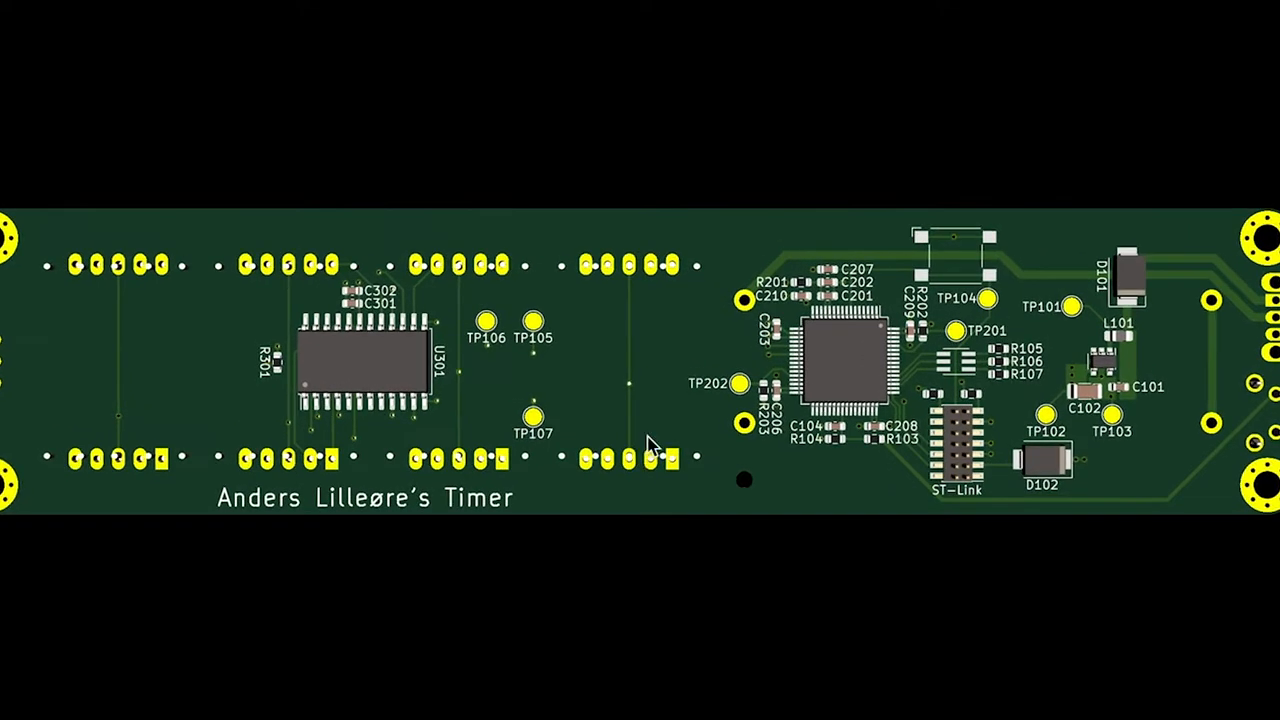
pyautogui.moveTo(452, 492)
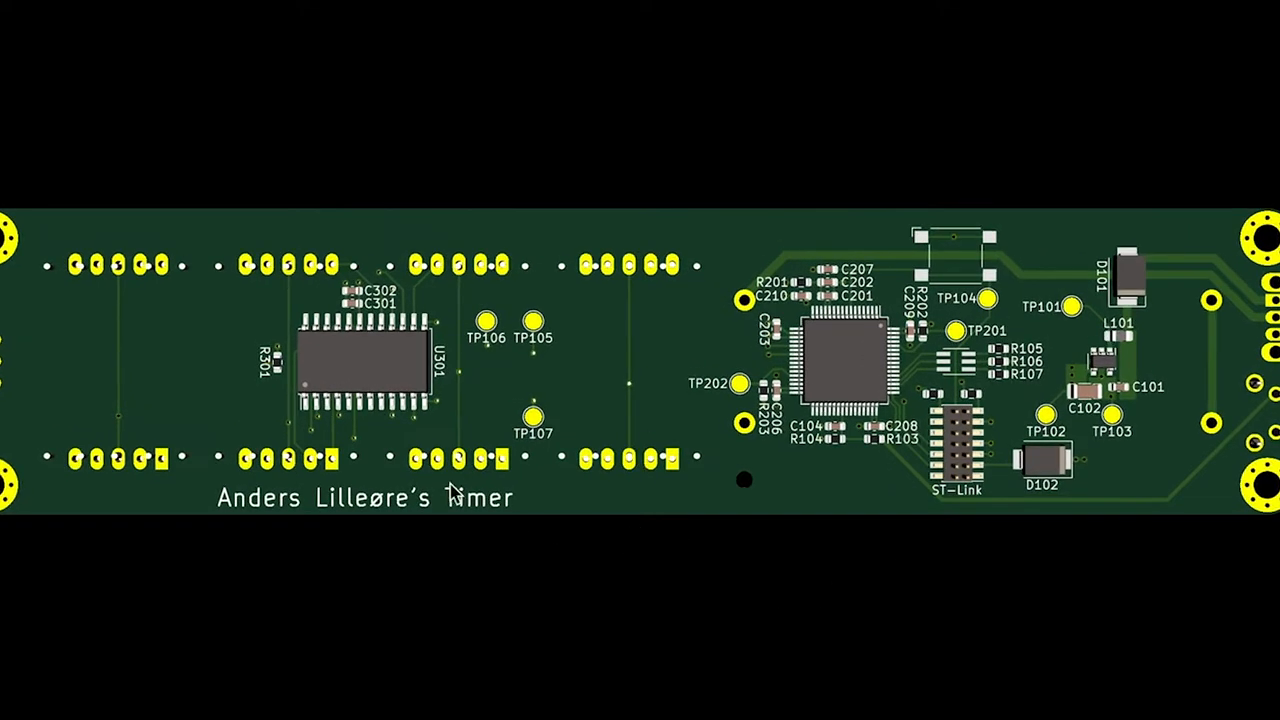
pyautogui.moveTo(820, 335)
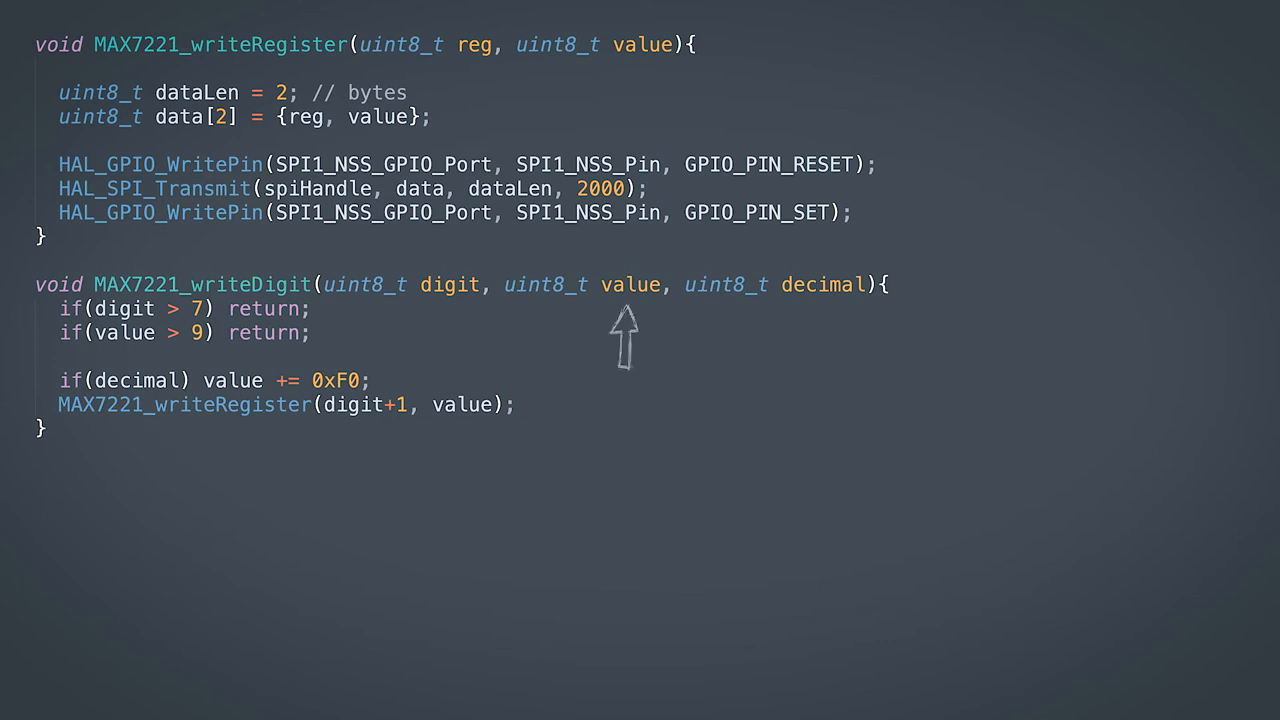
pyautogui.moveTo(818, 340)
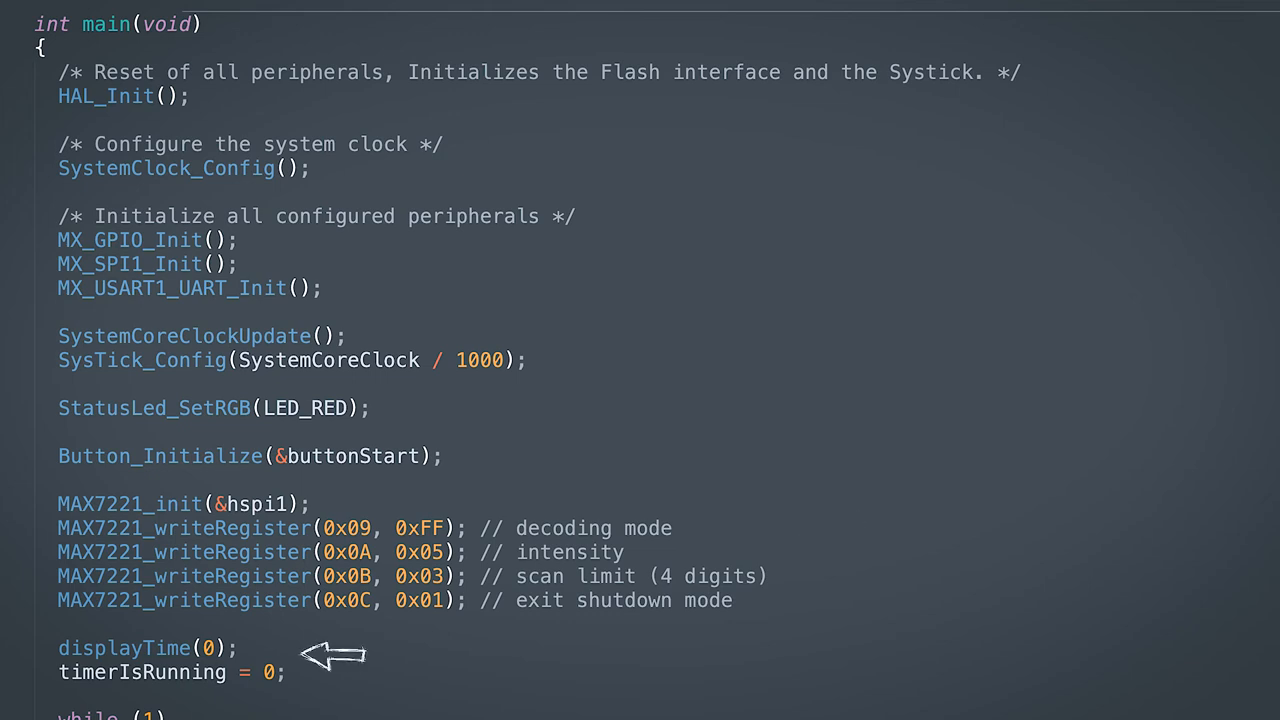
pyautogui.scroll(-3)
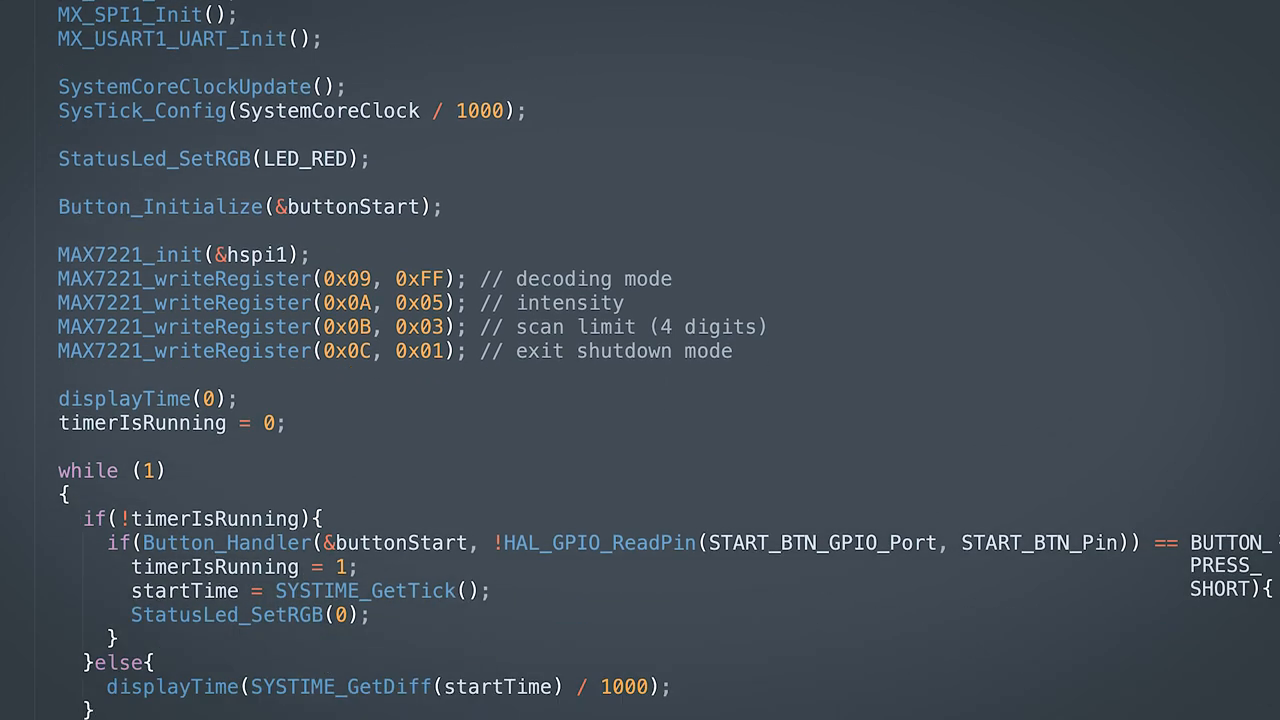